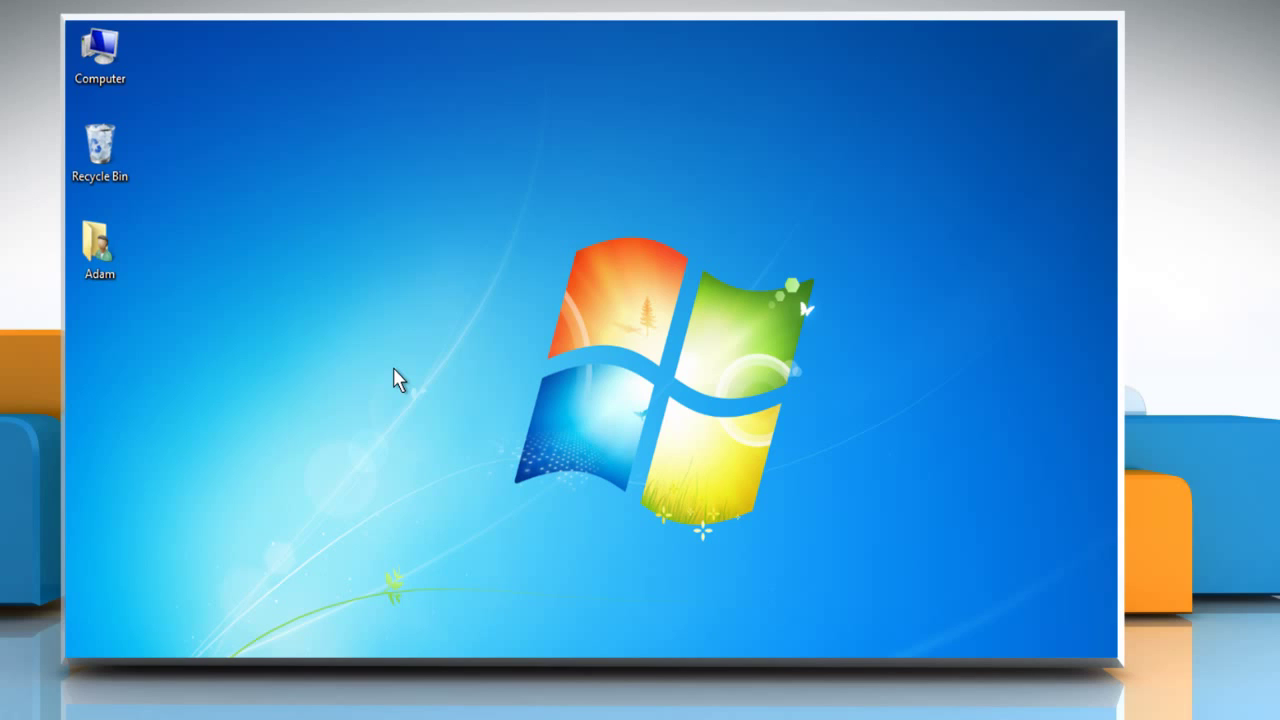
# Reach Desktop Icon Settings from the desktop's Personalize page via 'Change desktop icons'
pyautogui.click(100, 56)
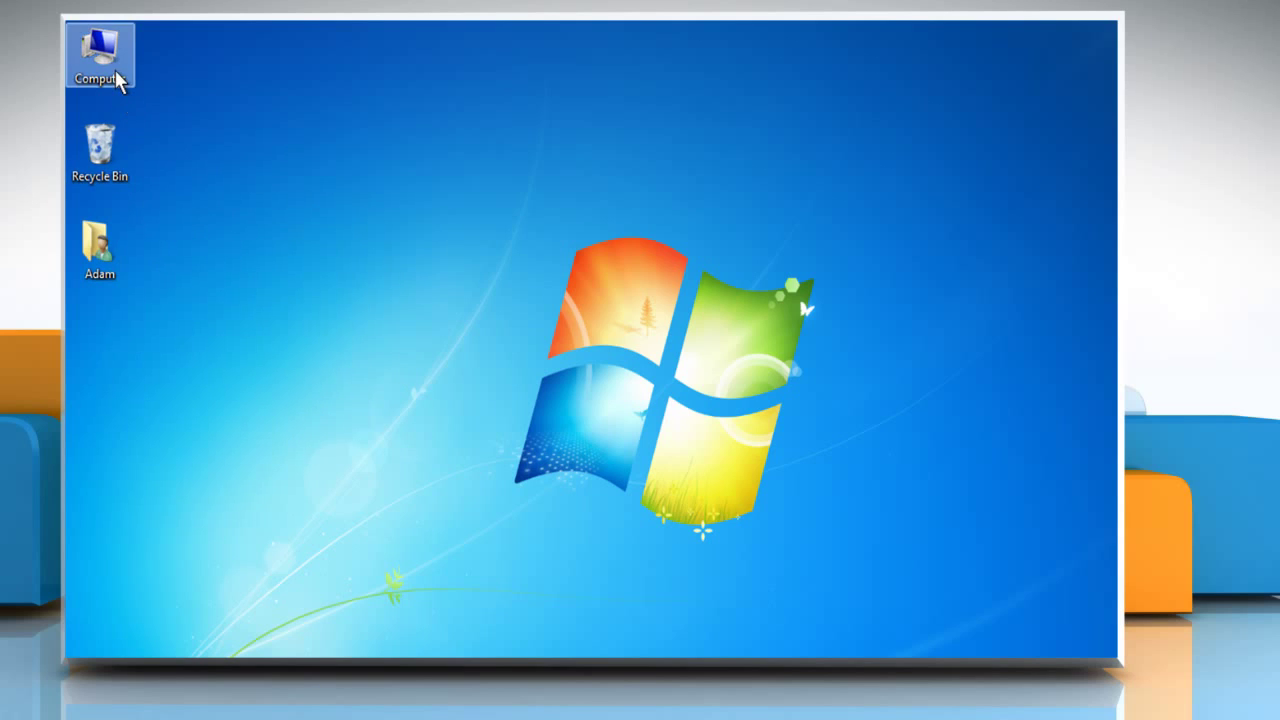
pyautogui.click(96, 240)
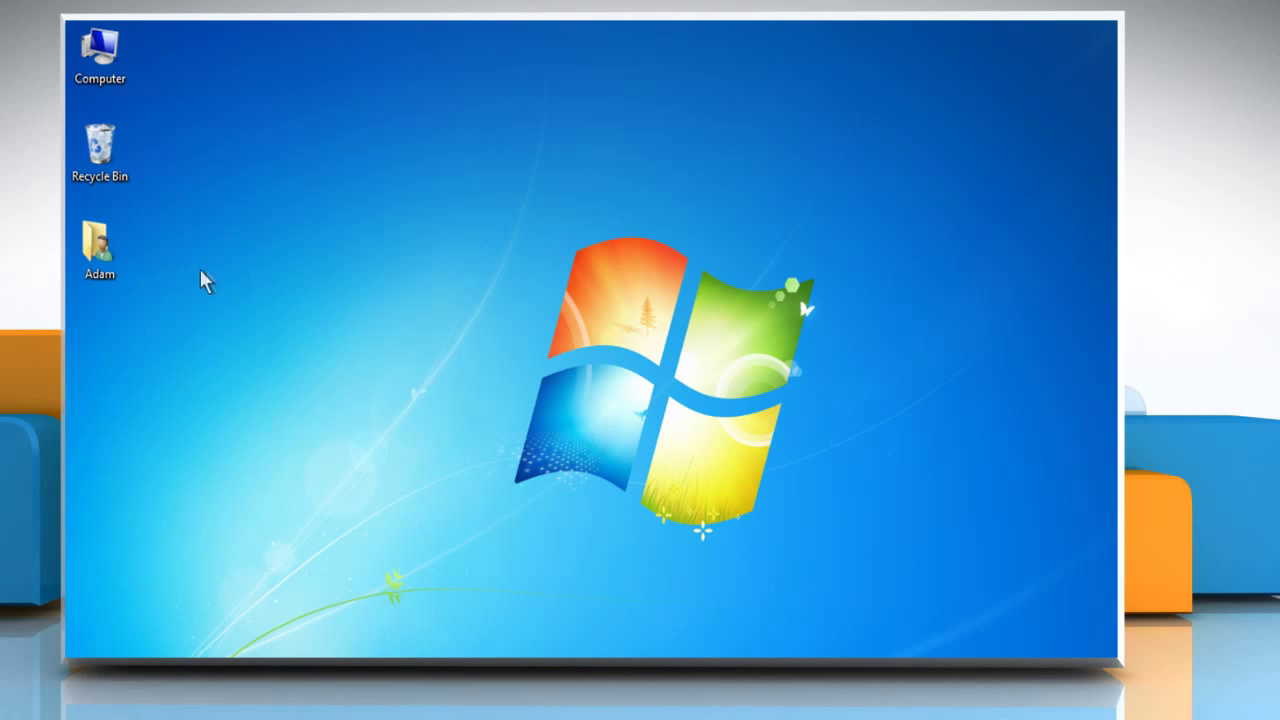
pyautogui.moveTo(350, 248)
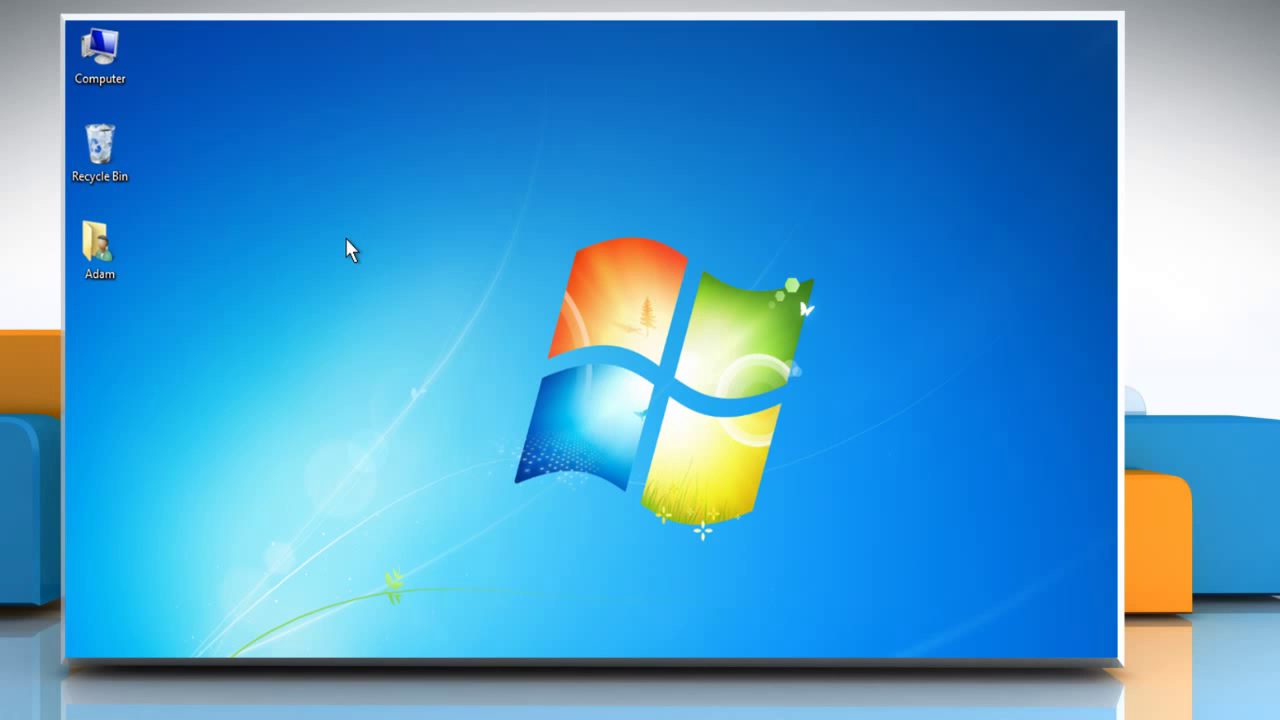
pyautogui.rightClick(350, 248)
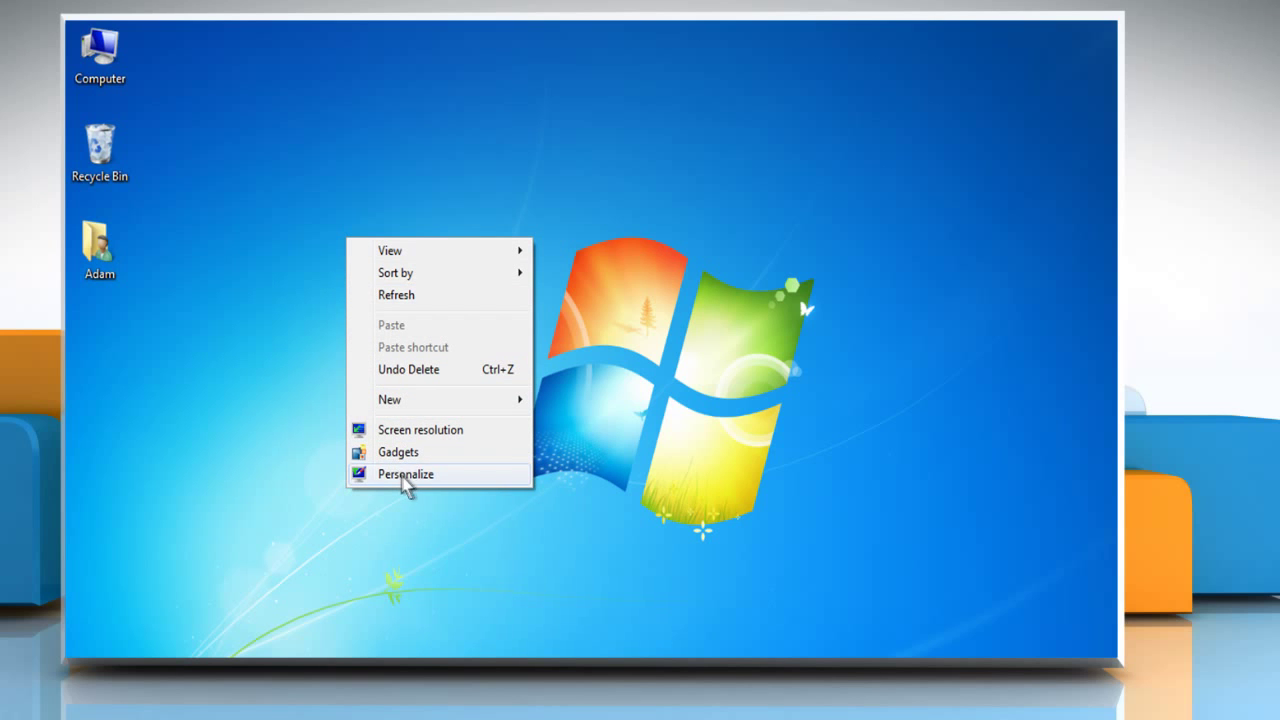
pyautogui.click(406, 474)
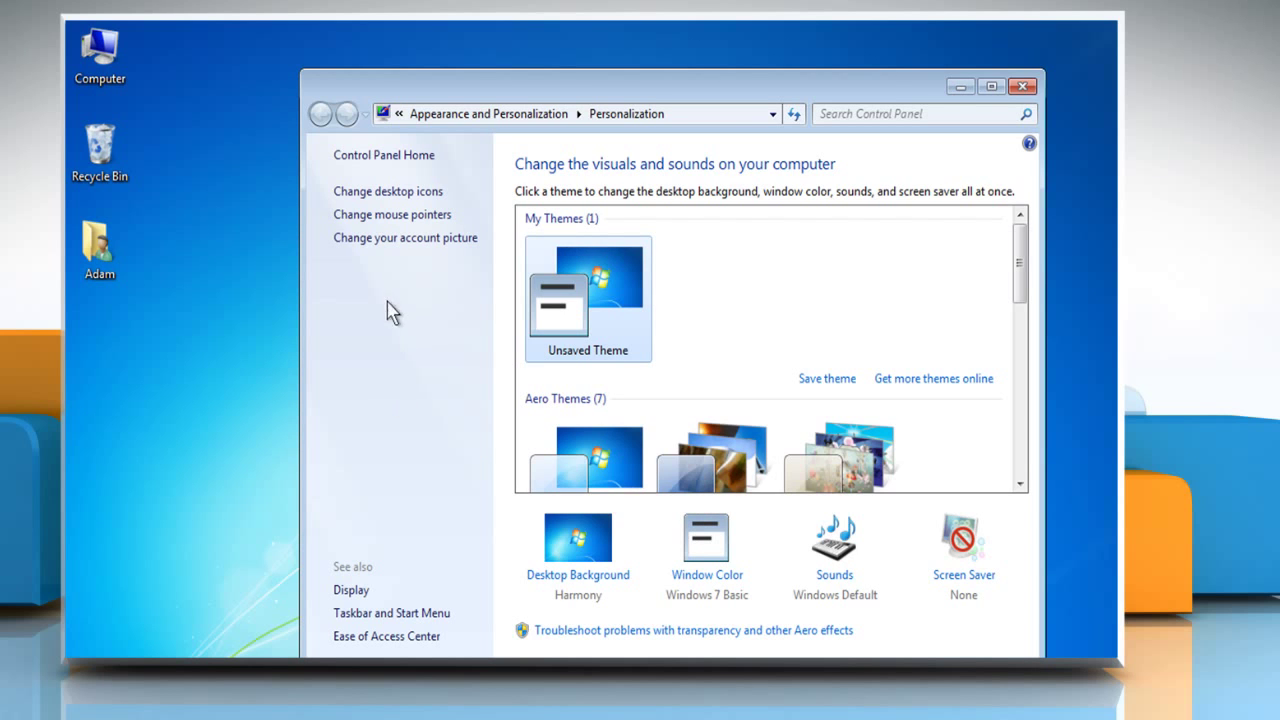
pyautogui.moveTo(404, 198)
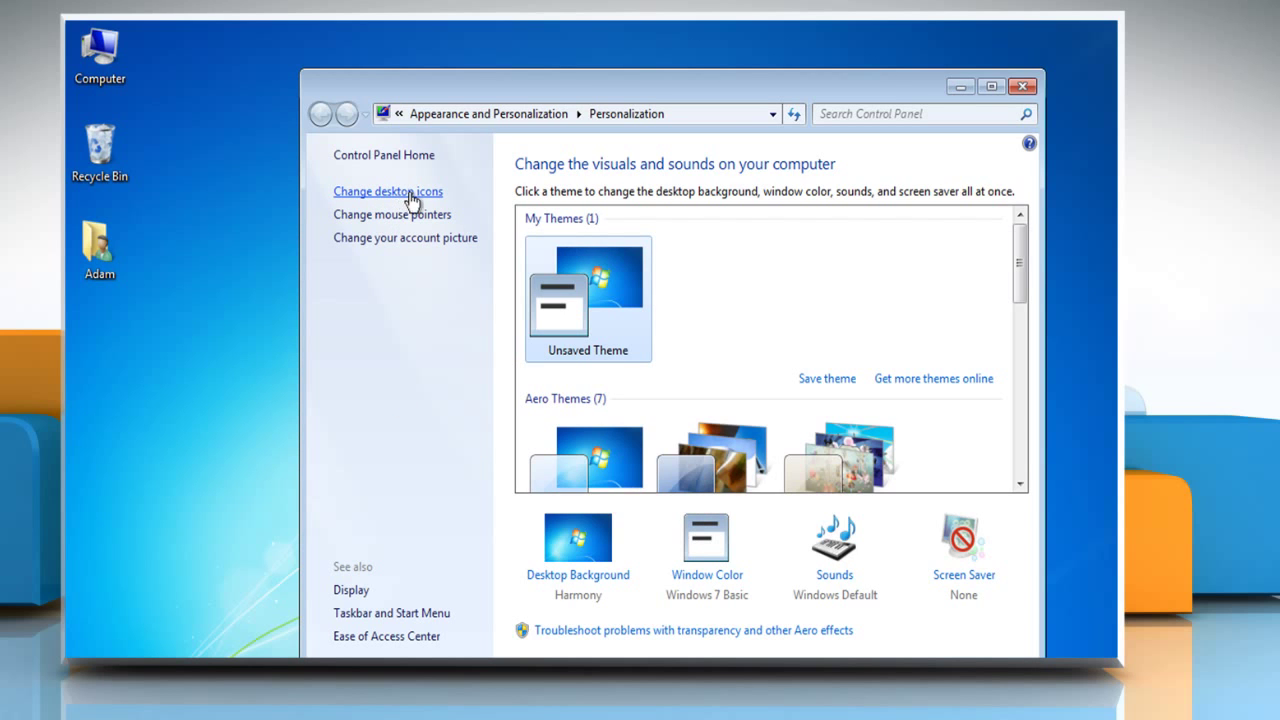
pyautogui.click(388, 192)
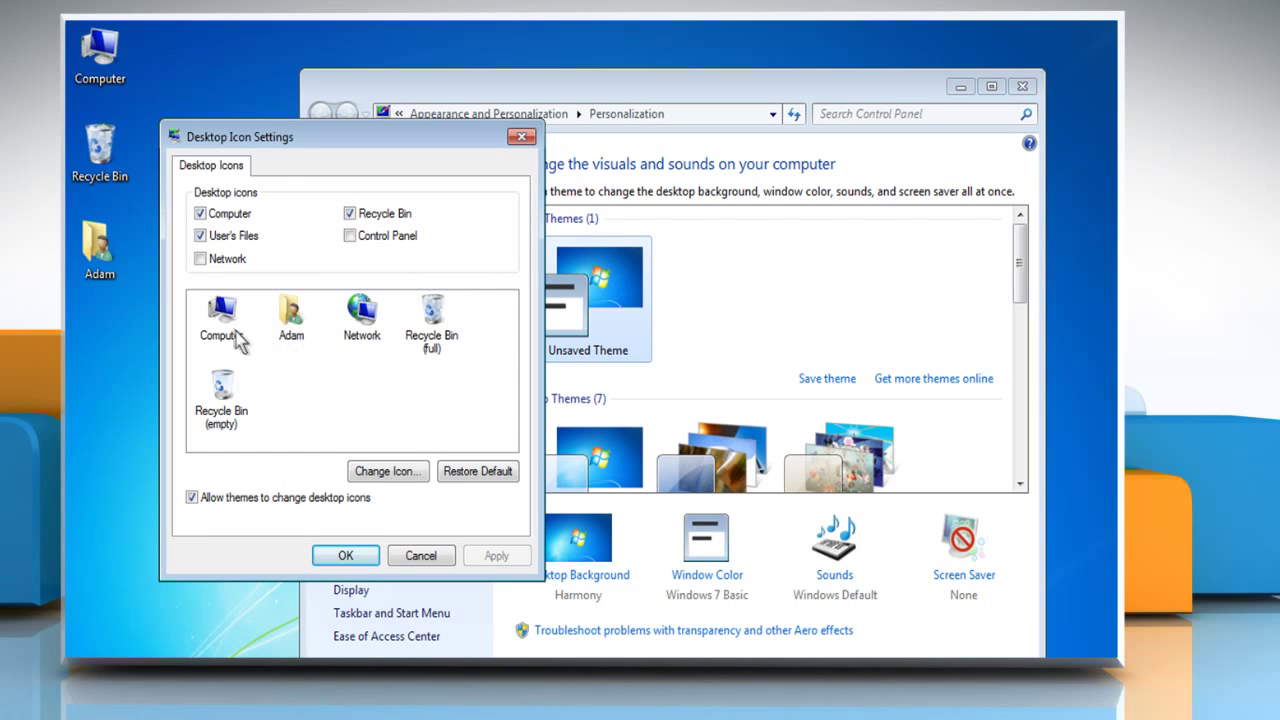
# Replace the Computer icon with a round multicoloured one from imageres.dll
pyautogui.click(220, 316)
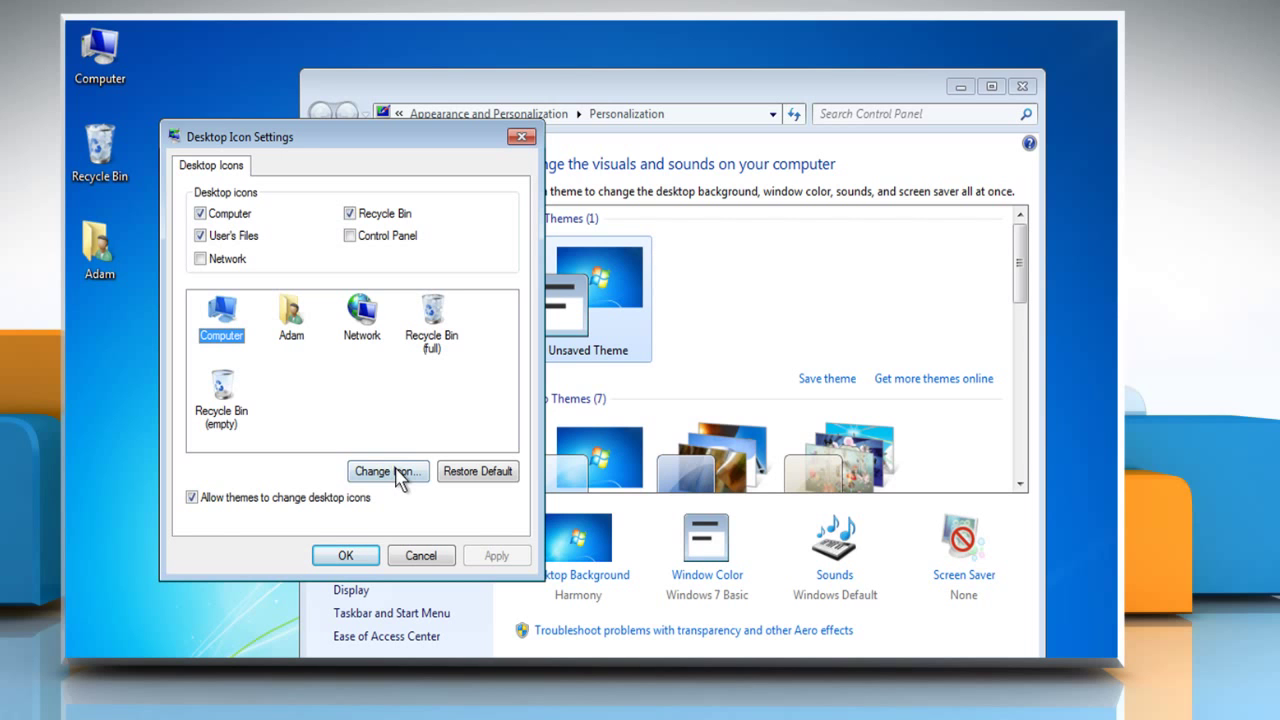
pyautogui.click(388, 472)
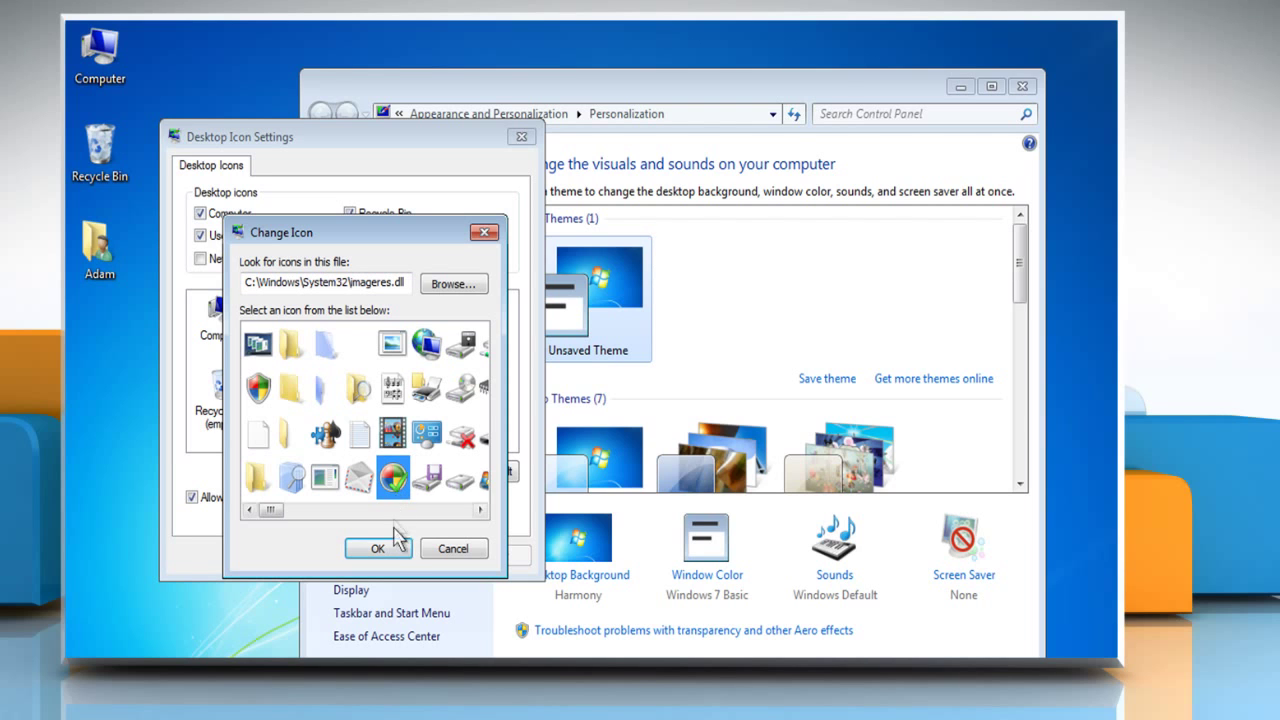
pyautogui.click(378, 548)
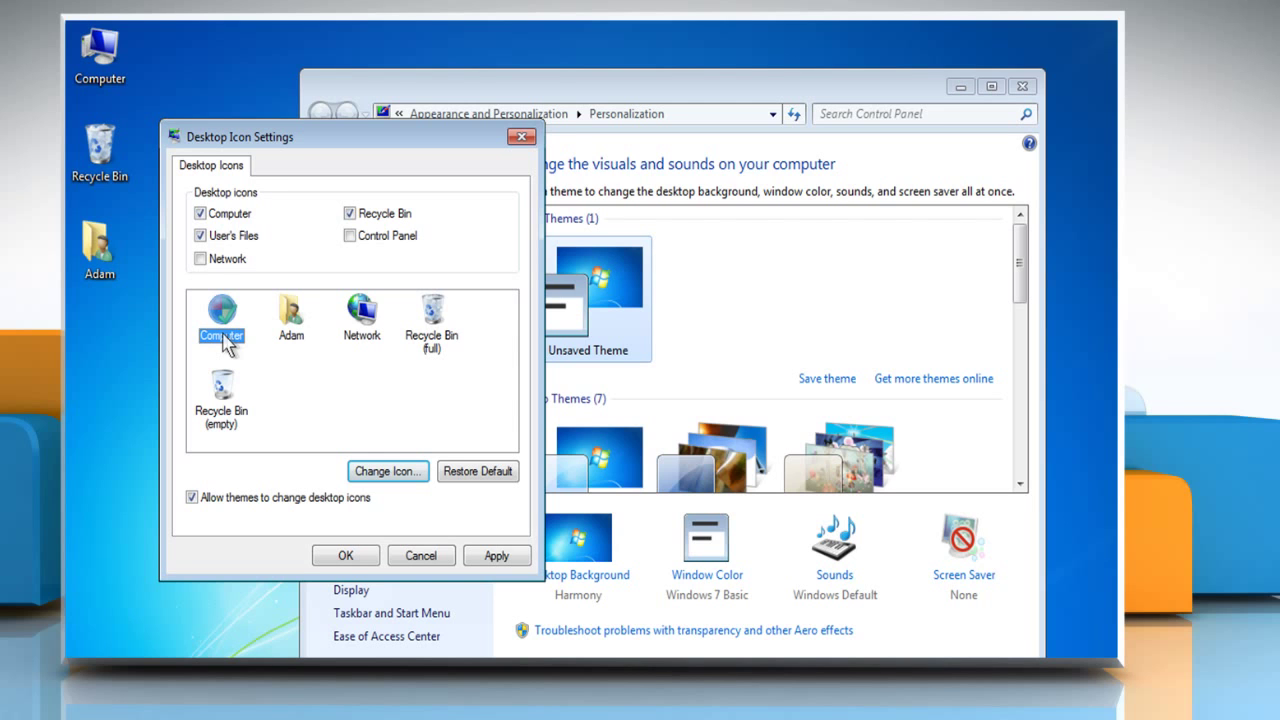
pyautogui.moveTo(388, 480)
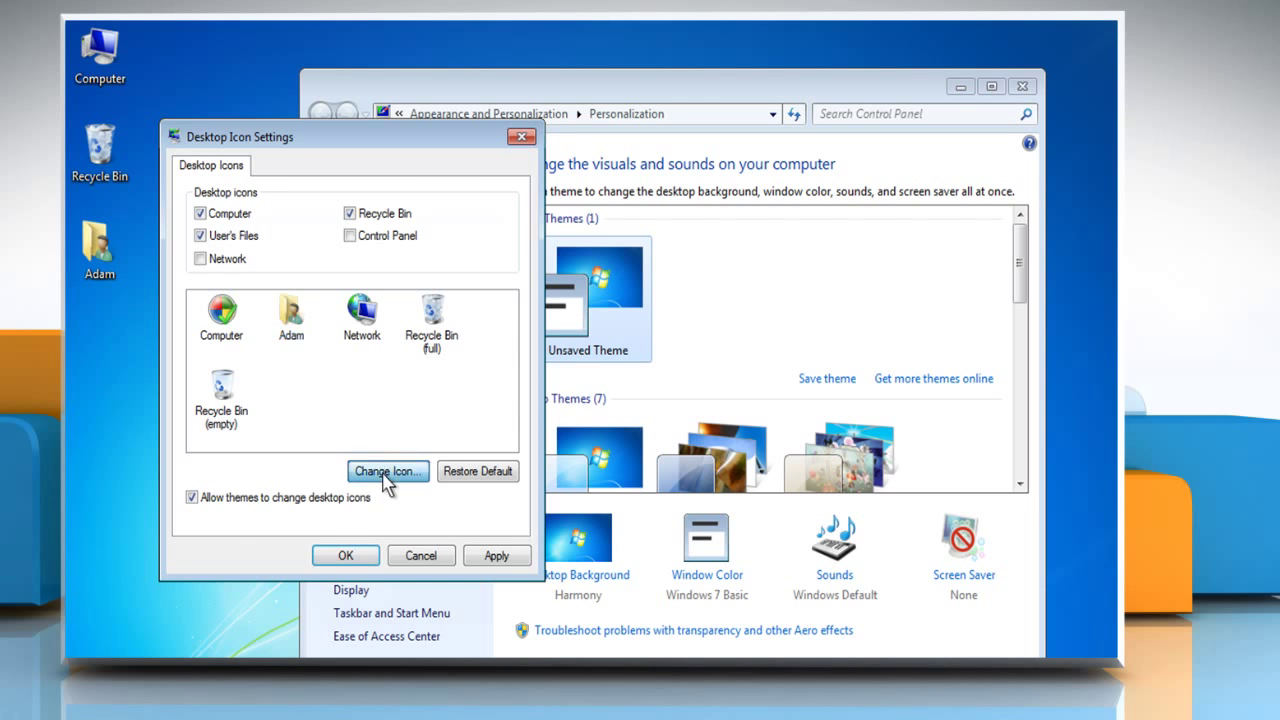
# Choose a new icon for the Adam user folder and apply the changes
pyautogui.click(386, 472)
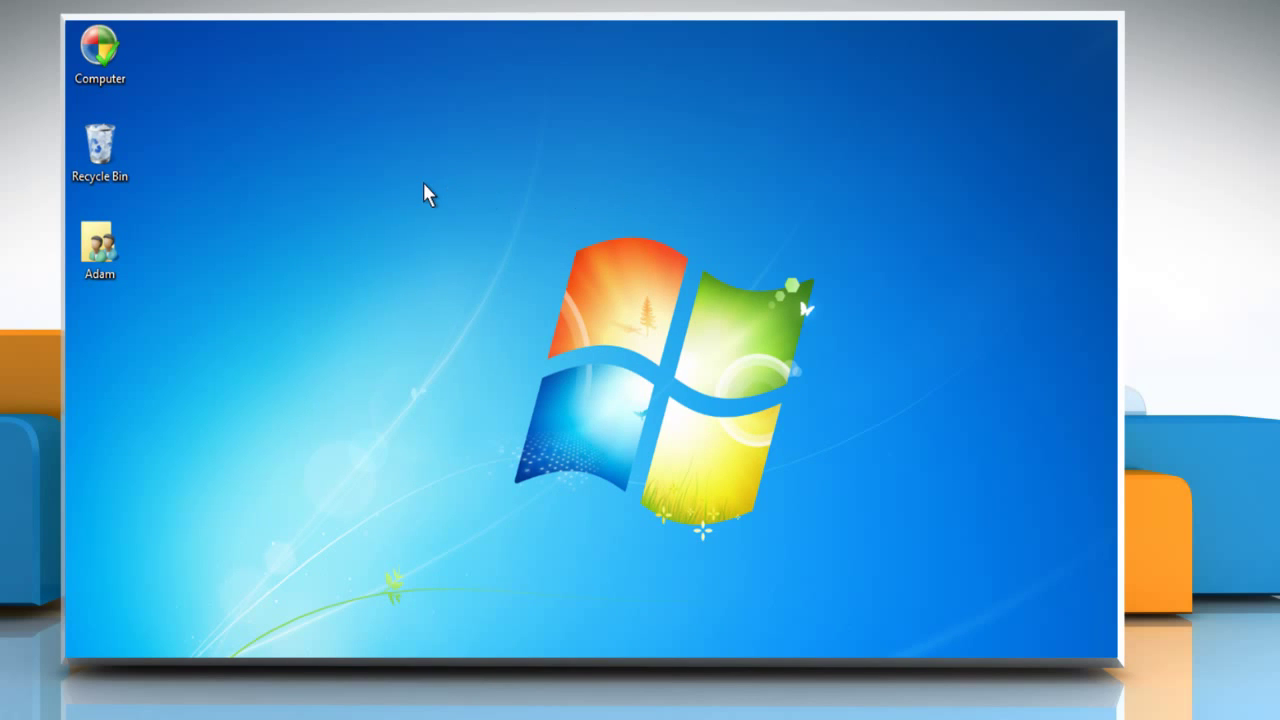
pyautogui.click(96, 144)
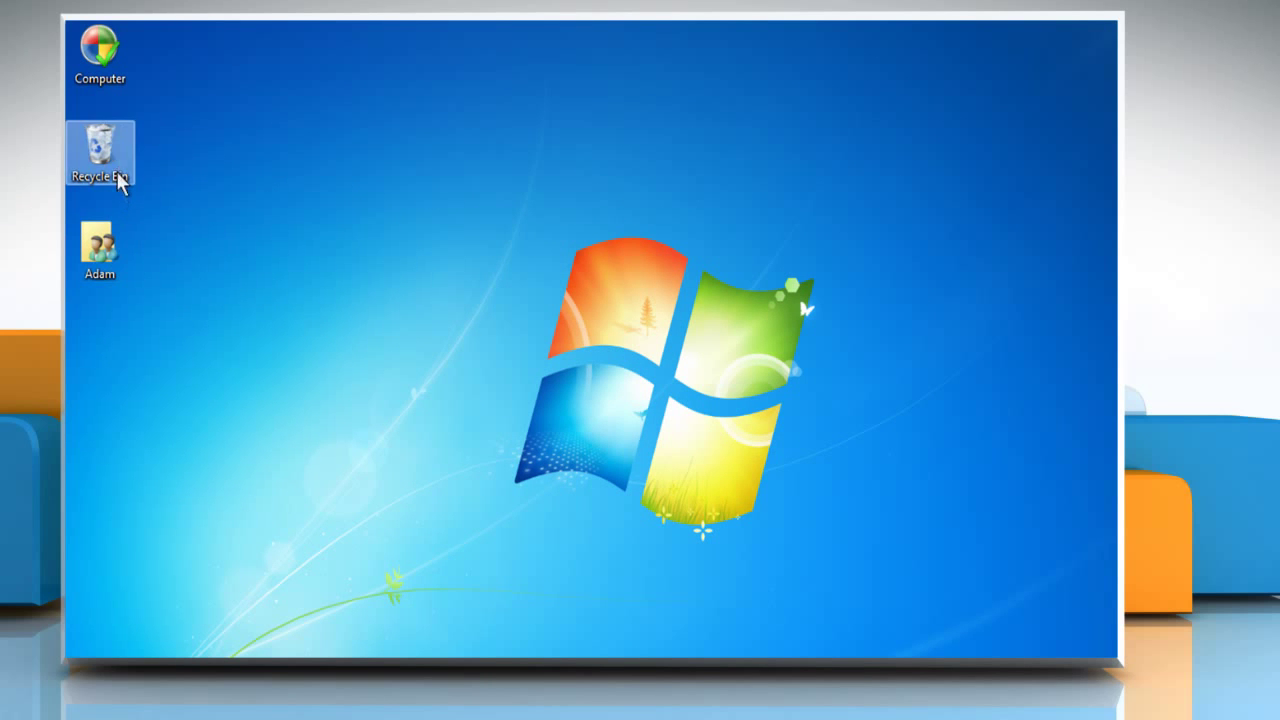
pyautogui.click(100, 44)
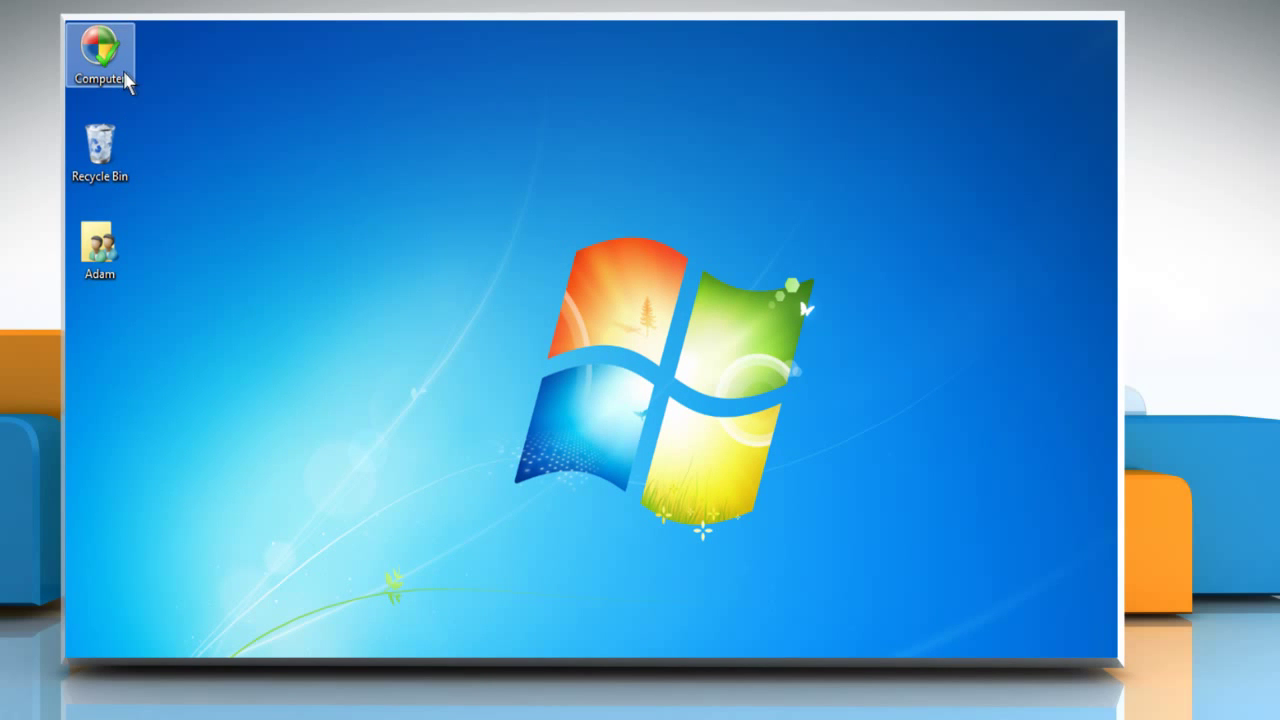